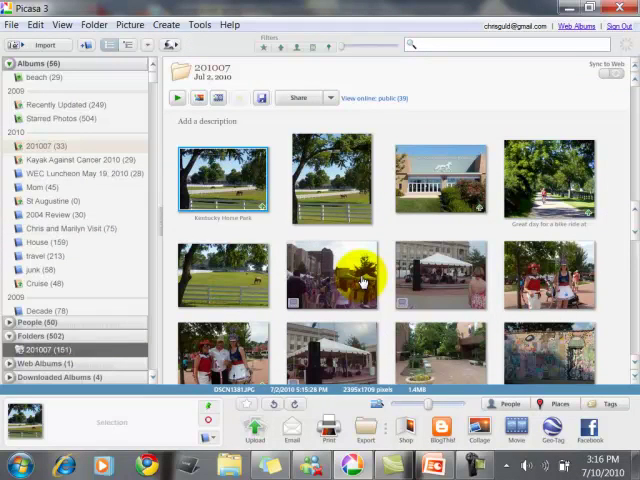
pyautogui.moveTo(115, 289)
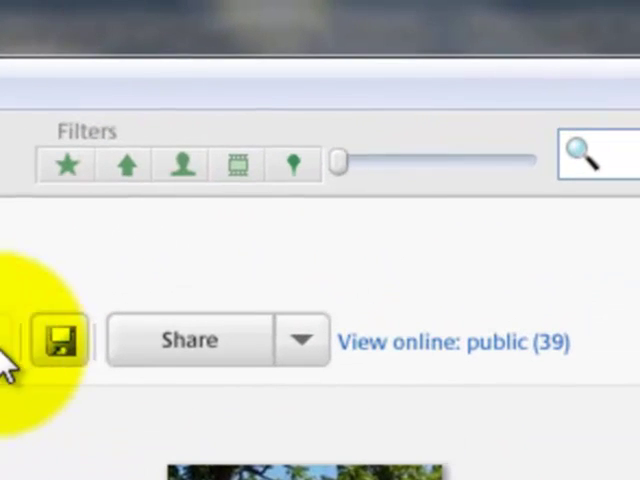
pyautogui.moveTo(125, 228)
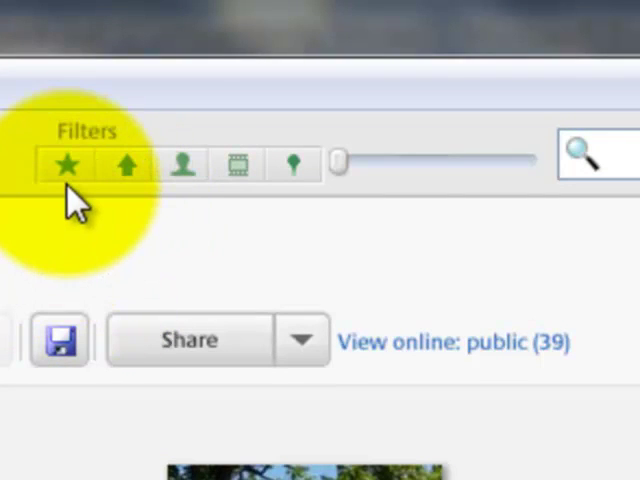
pyautogui.moveTo(68, 165)
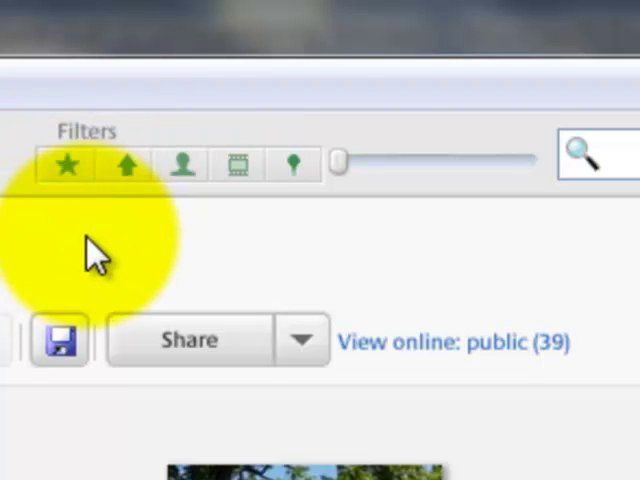
pyautogui.moveTo(125, 165)
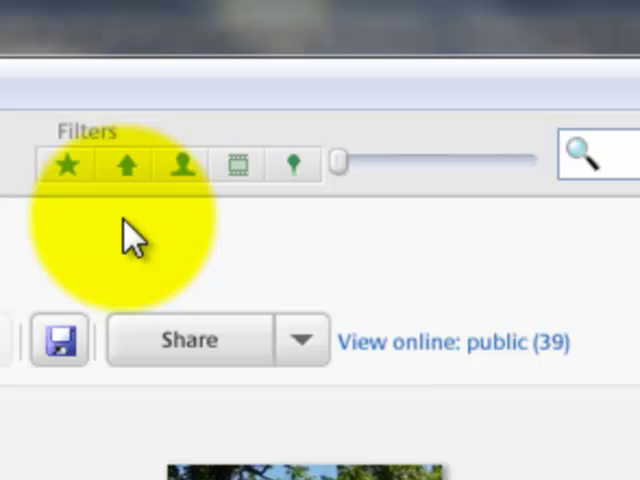
pyautogui.moveTo(126, 165)
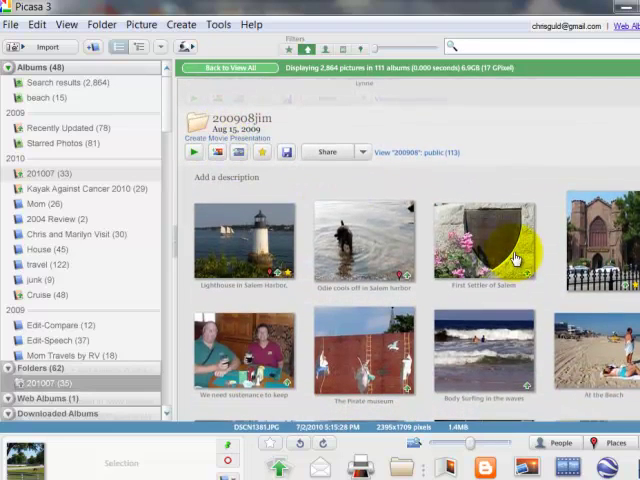
pyautogui.moveTo(583, 118)
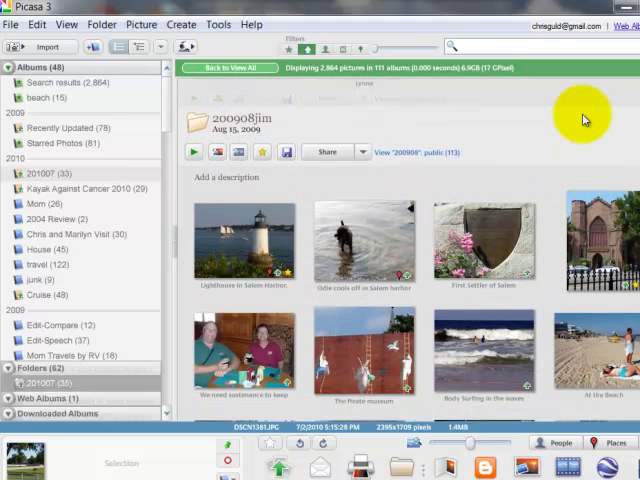
pyautogui.moveTo(225, 120)
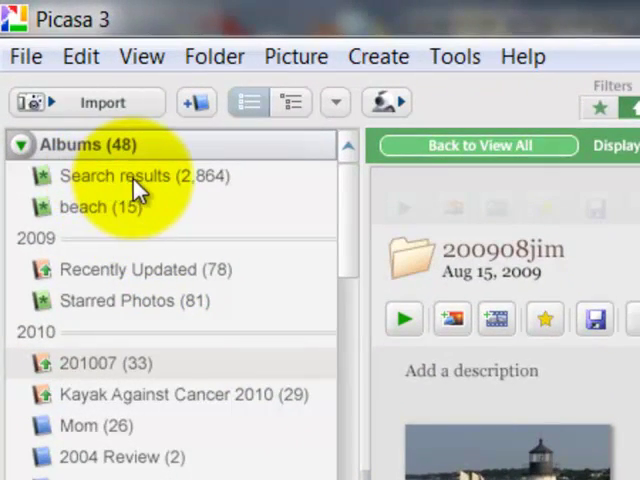
# Open the 'Search results (2,864)' album of uploaded photos from the left panel
pyautogui.click(130, 176)
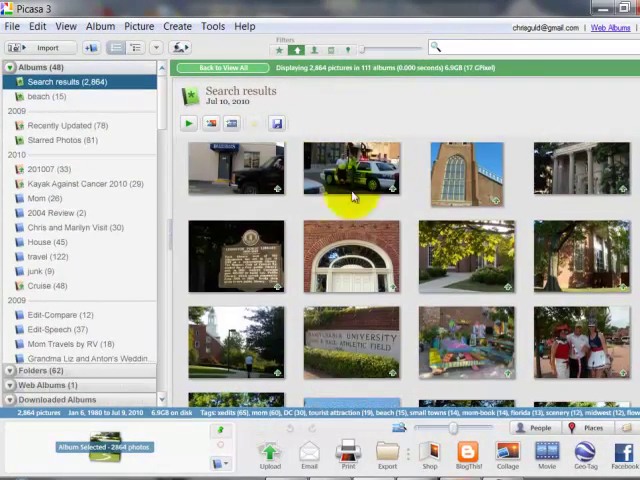
pyautogui.moveTo(310, 80)
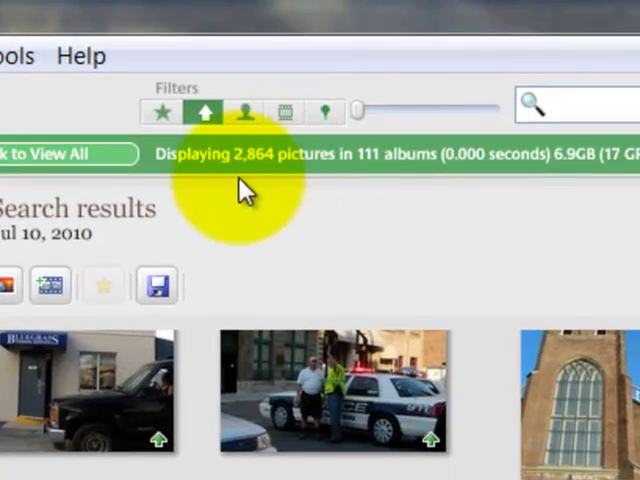
pyautogui.moveTo(200, 113)
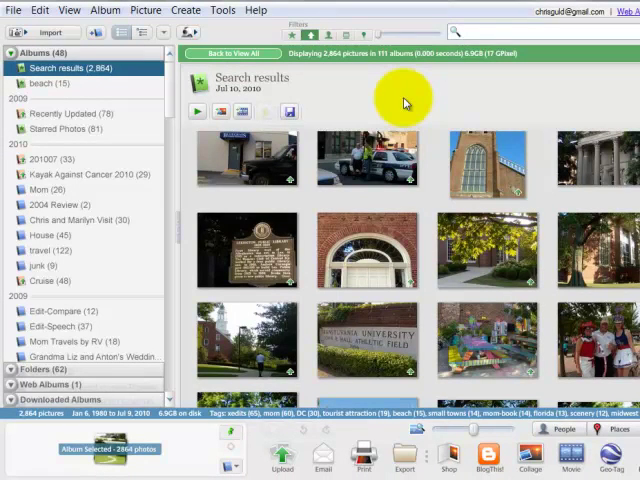
pyautogui.moveTo(403, 88)
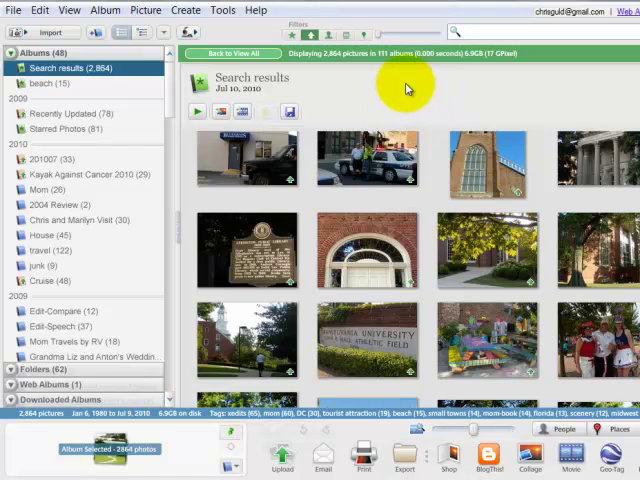
pyautogui.moveTo(457, 210)
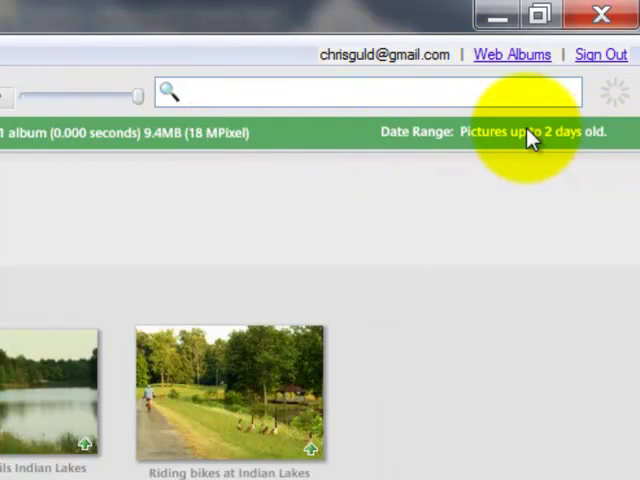
pyautogui.moveTo(142, 102)
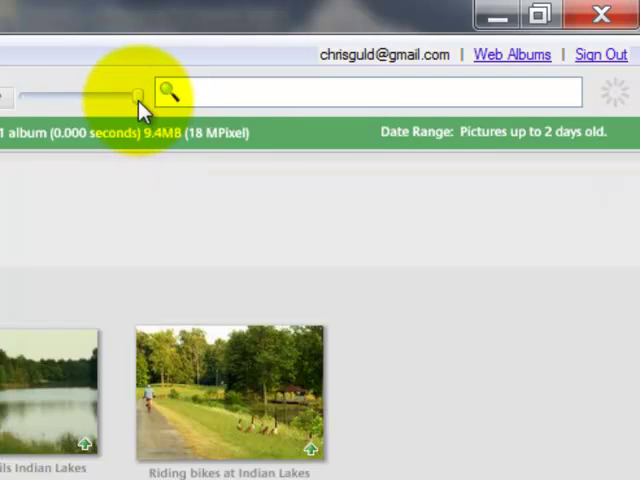
# Widen the date-range slider from 16 days up to pictures up to 2 years old
pyautogui.moveTo(137, 94); pyautogui.dragTo(100, 94)
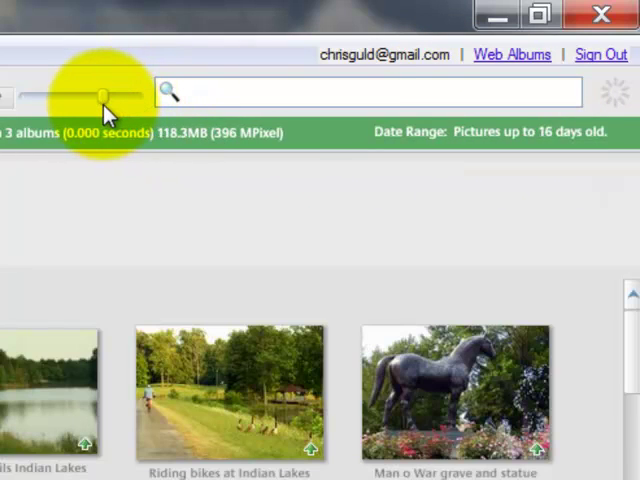
pyautogui.moveTo(98, 95); pyautogui.dragTo(83, 95)
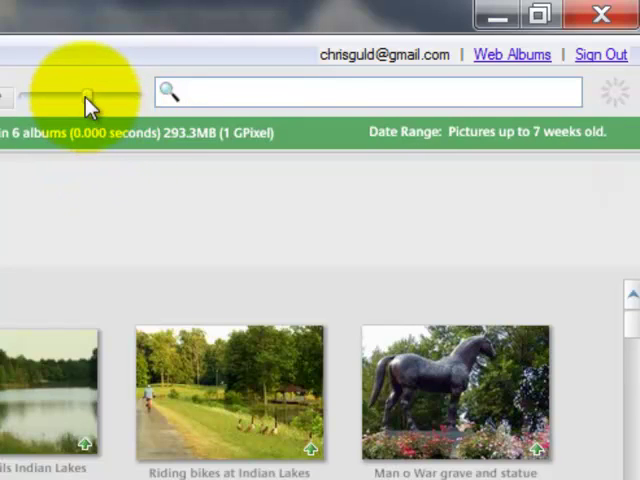
pyautogui.moveTo(88, 92); pyautogui.dragTo(72, 92)
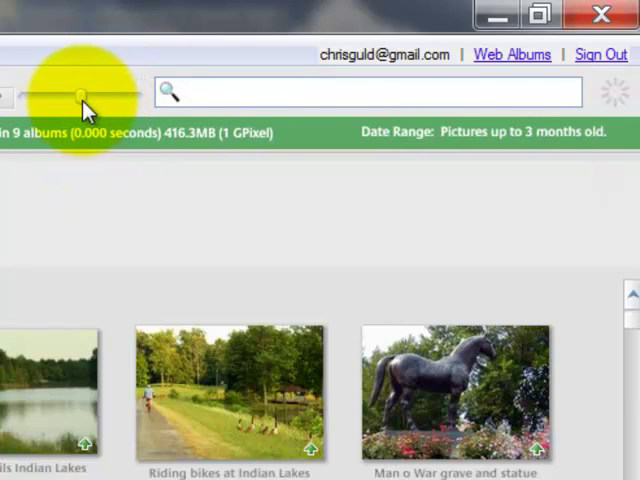
pyautogui.moveTo(82, 92); pyautogui.dragTo(62, 92)
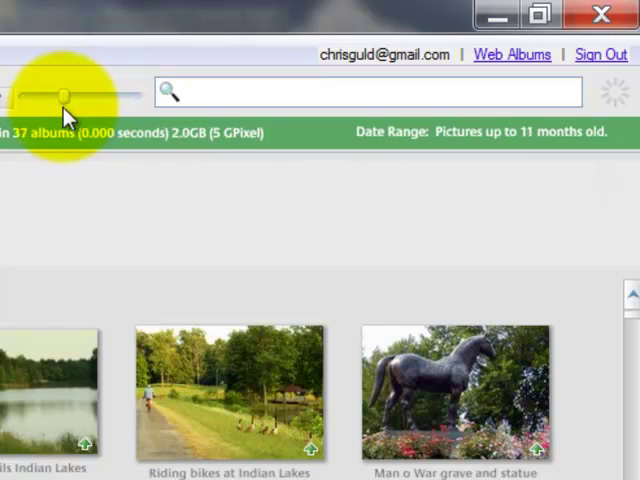
pyautogui.moveTo(46, 92); pyautogui.dragTo(60, 92)
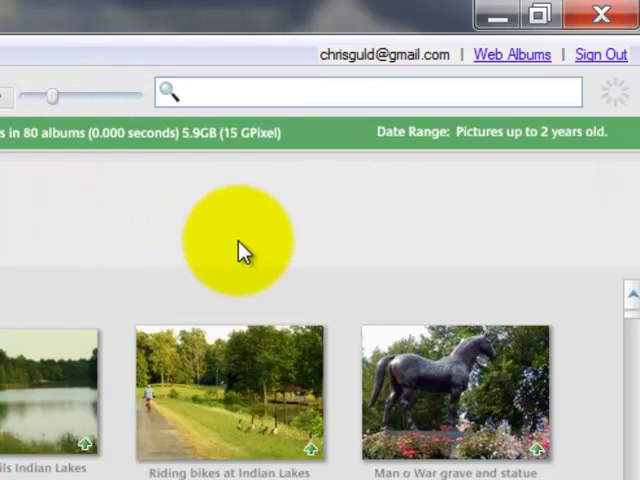
pyautogui.moveTo(355, 300)
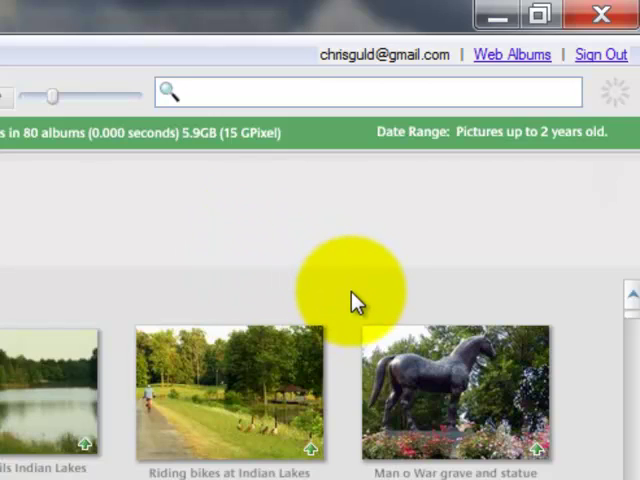
pyautogui.moveTo(364, 293)
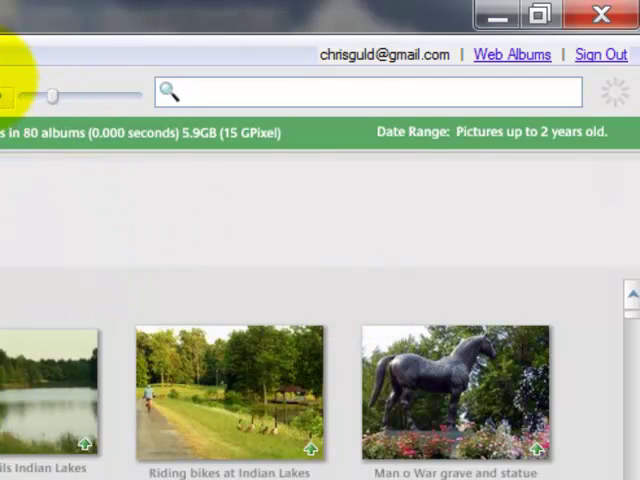
pyautogui.moveTo(90, 205)
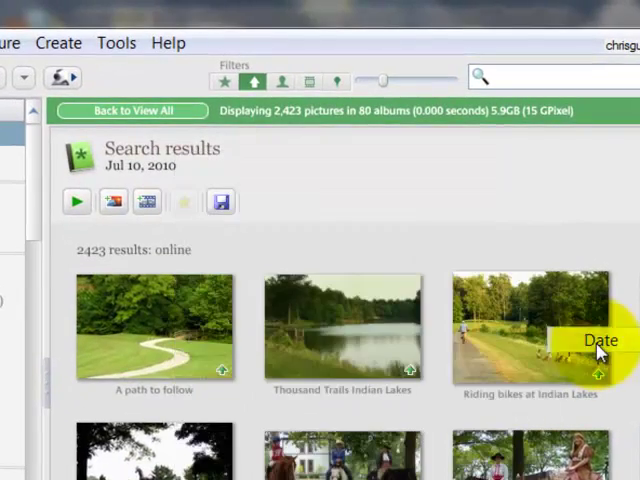
# Select photos from the first thumbnail, A path to follow, through October 2009
pyautogui.click(145, 325)
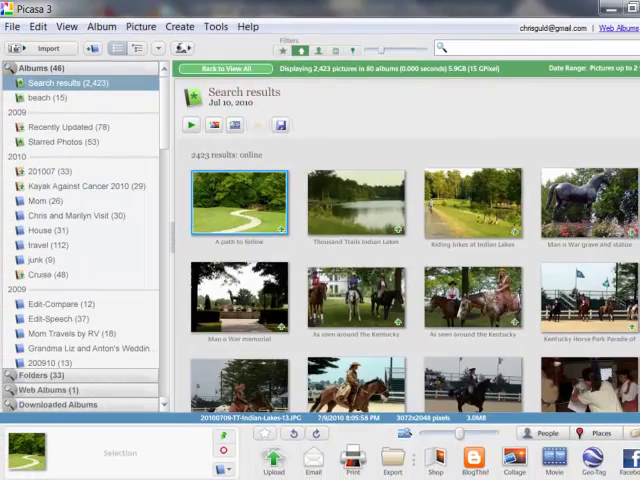
pyautogui.scroll(-3)
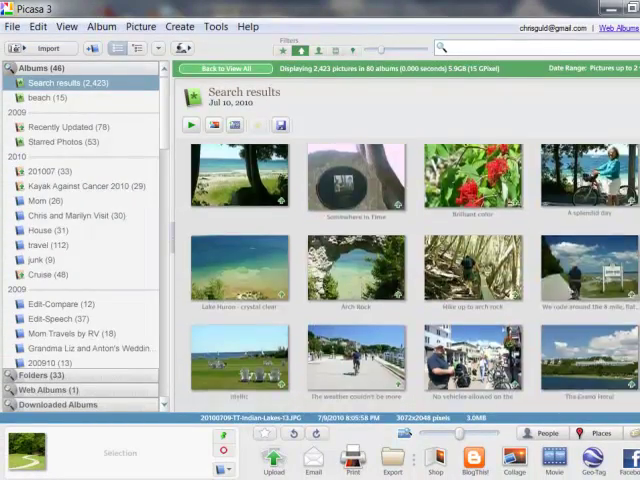
pyautogui.scroll(-3)
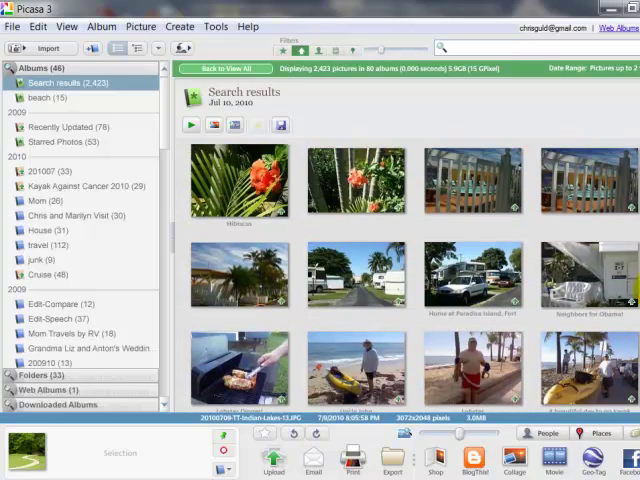
pyautogui.moveTo(228, 313)
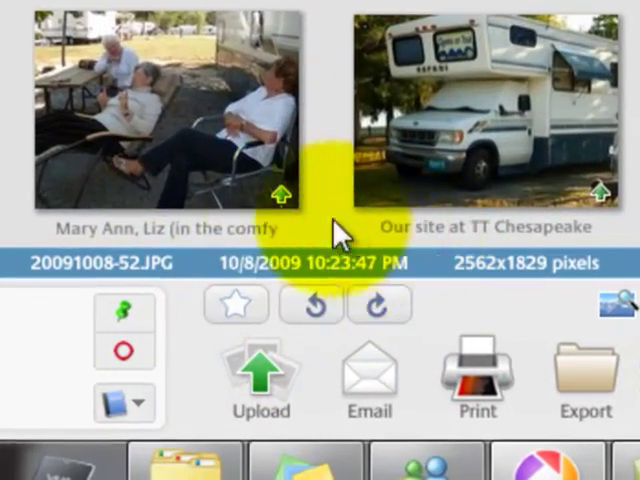
pyautogui.moveTo(545, 295)
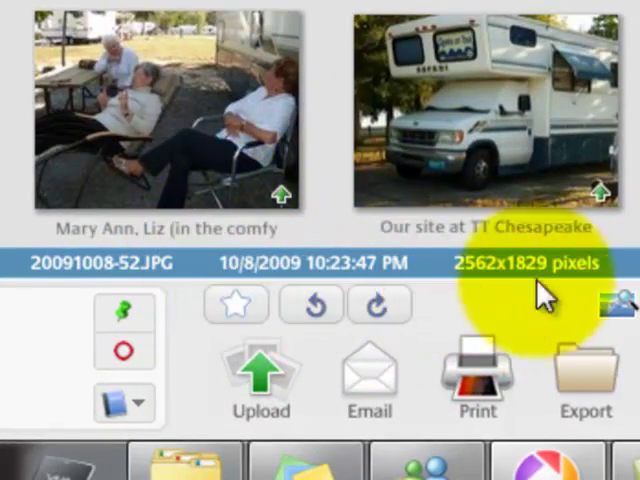
pyautogui.moveTo(630, 75)
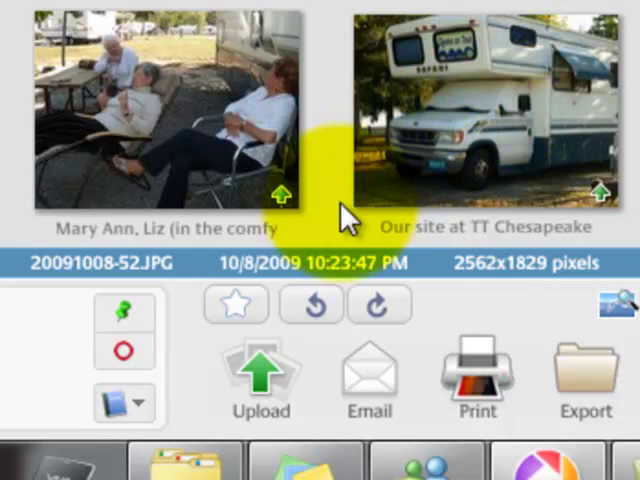
pyautogui.click(480, 100)
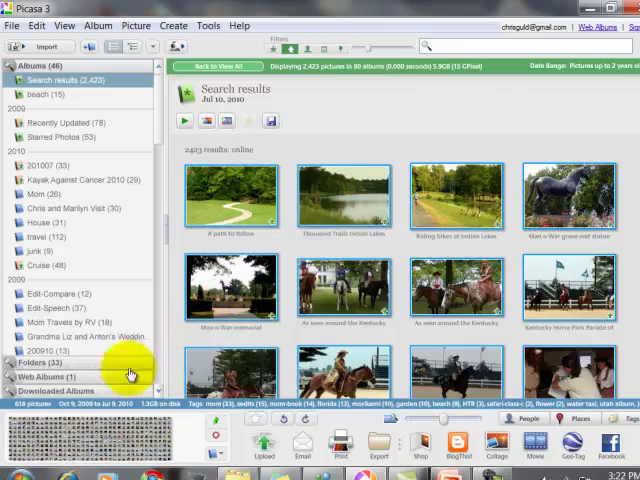
pyautogui.moveTo(175, 435)
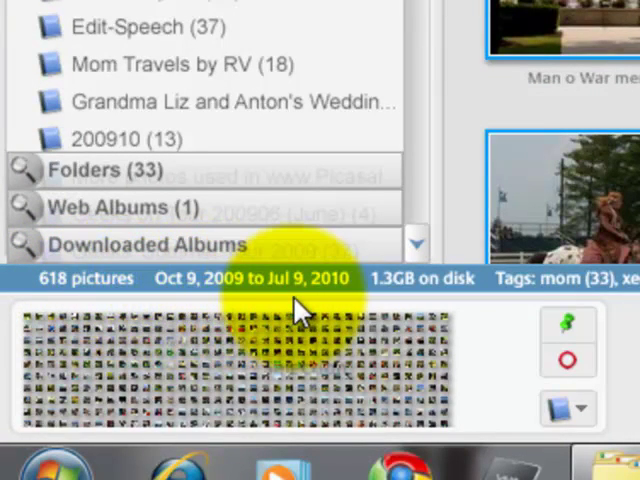
pyautogui.moveTo(360, 295)
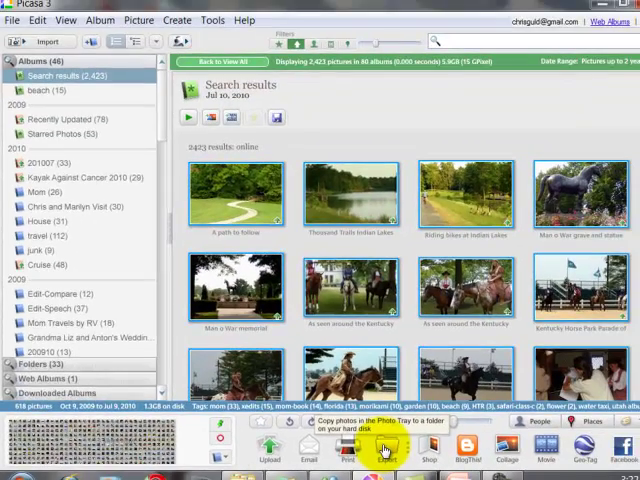
pyautogui.moveTo(383, 450)
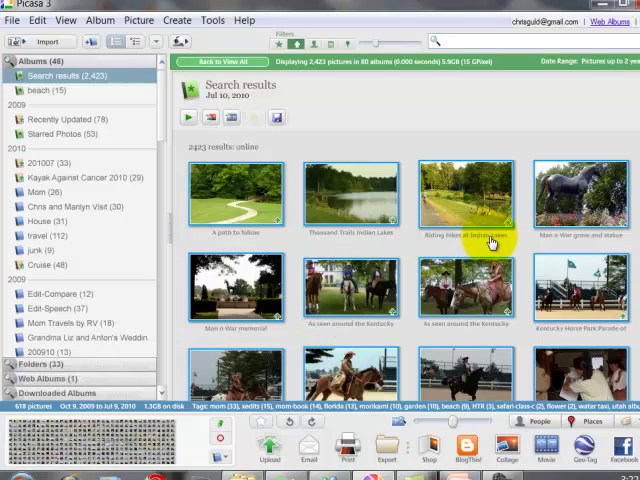
pyautogui.moveTo(335, 442)
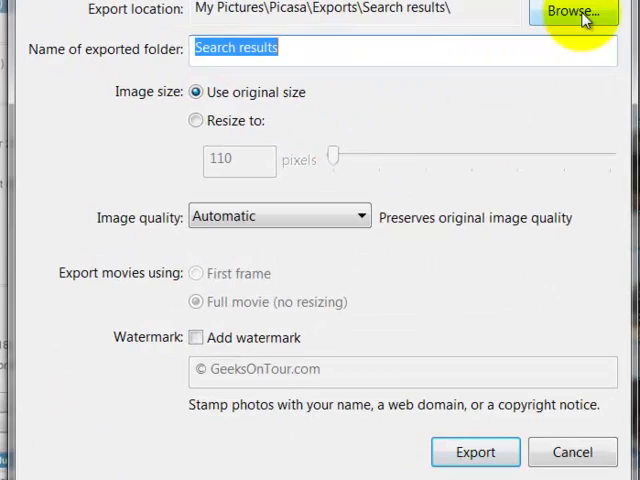
# Change the export destination to the NEW VOLUME (J:) drive
pyautogui.click(575, 12)
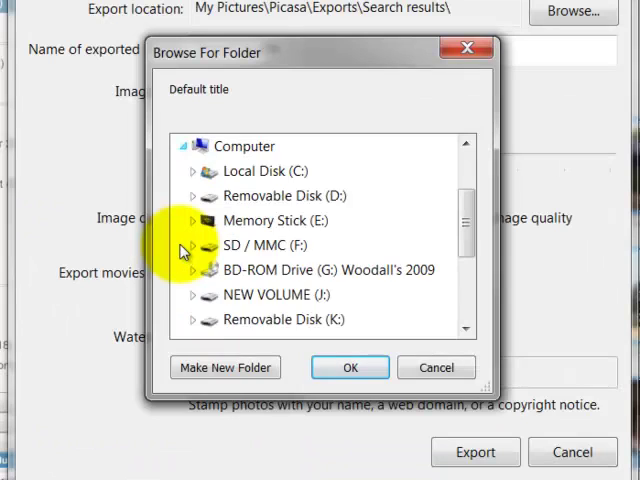
pyautogui.moveTo(270, 294)
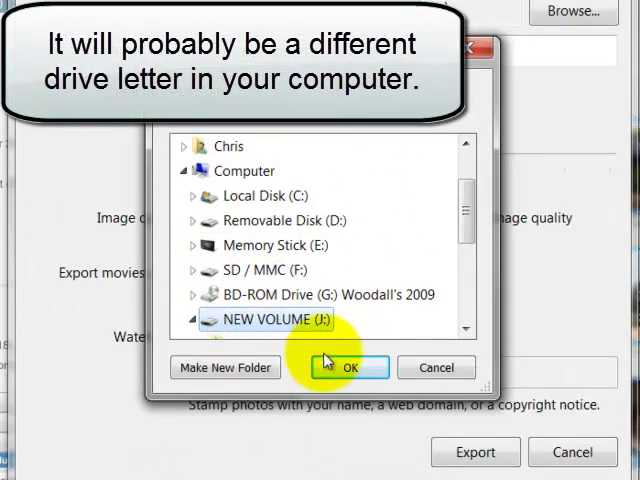
pyautogui.click(349, 366)
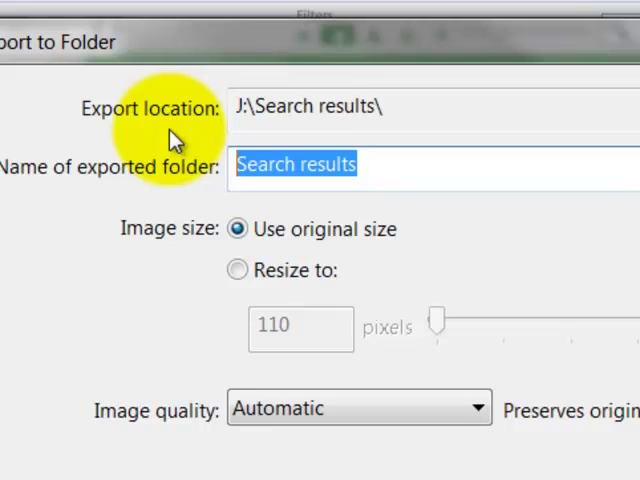
# Name the export folder 2010pics and resize exported photos to 1024 pixels
pyautogui.write('2010')
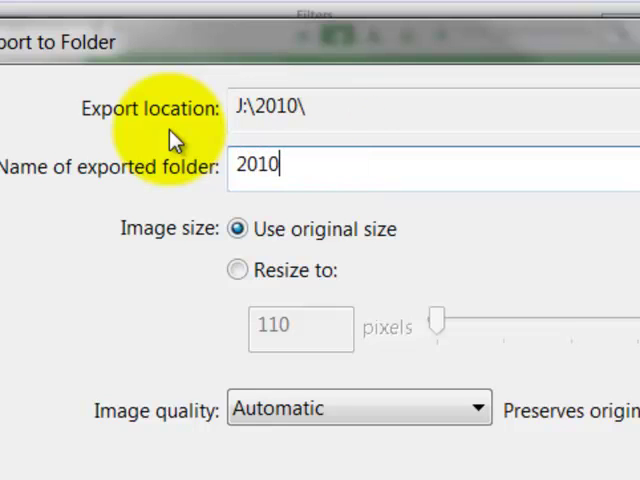
pyautogui.write('pics')
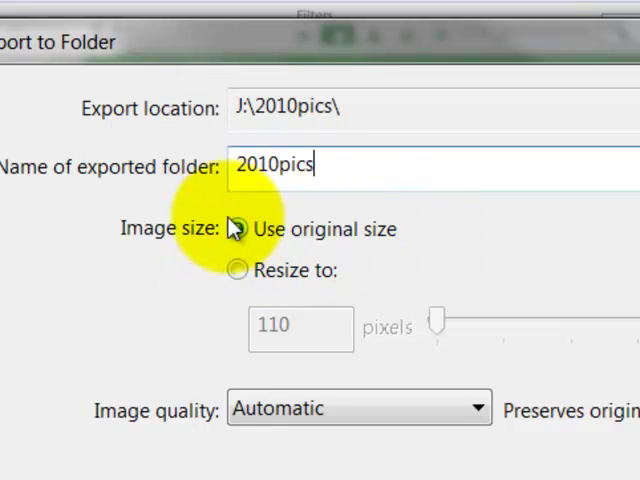
pyautogui.click(238, 228)
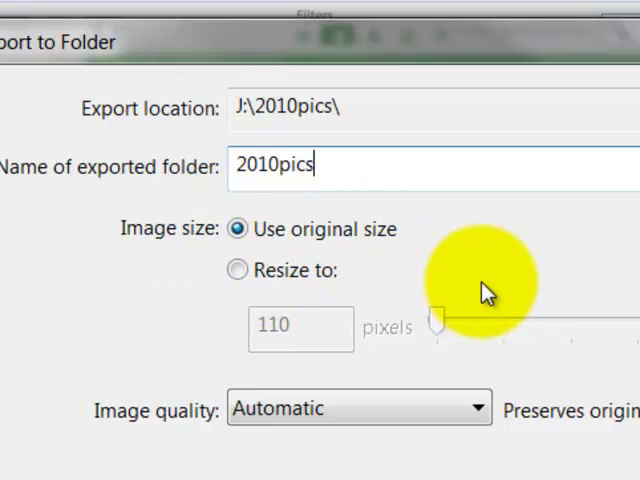
pyautogui.moveTo(307, 285)
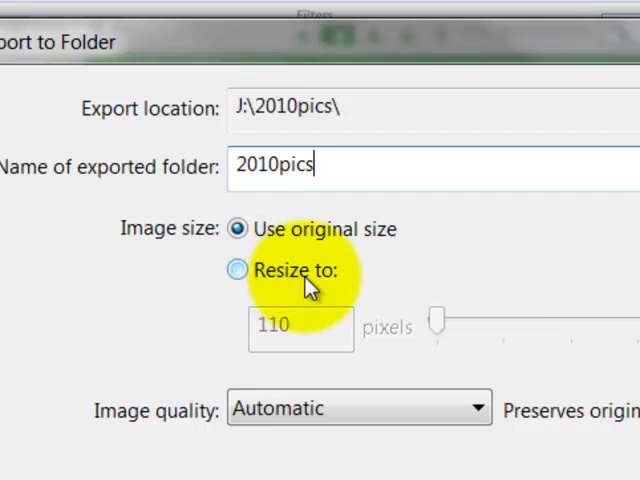
pyautogui.click(238, 270)
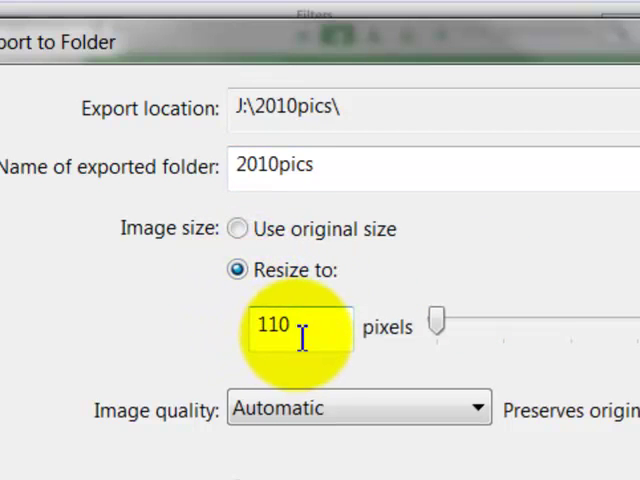
pyautogui.moveTo(438, 318); pyautogui.dragTo(545, 245)
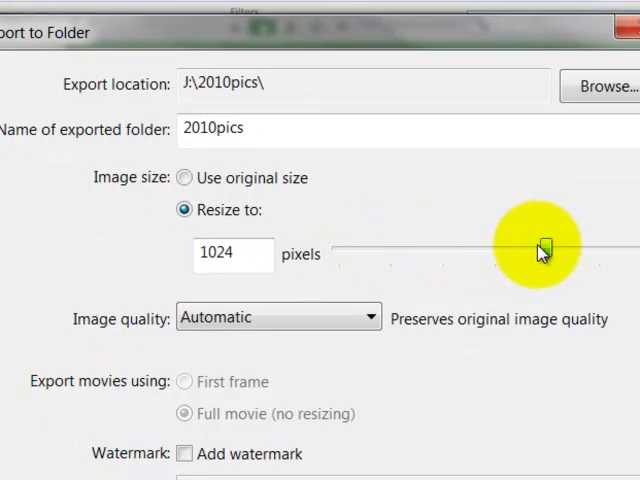